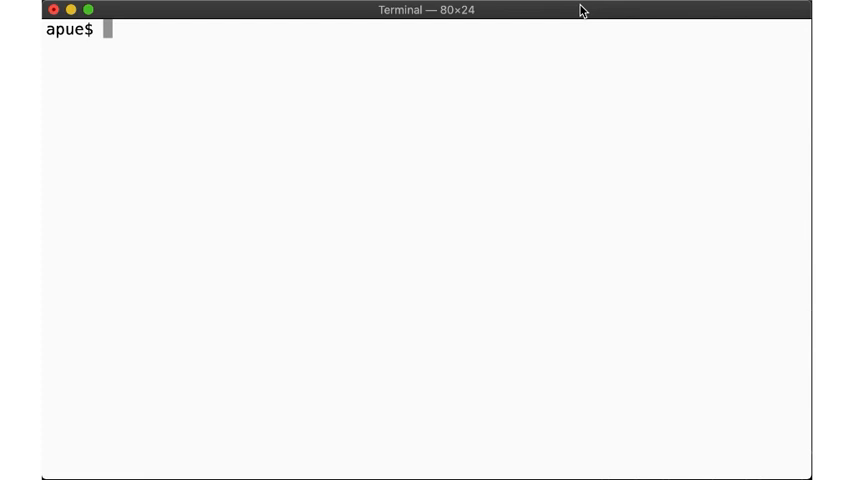
- Run ps -o pid,ppid,pgid,sid,comm to list the shell and ps, then echo $? showing 0
text(ps -o pid,ppid,)
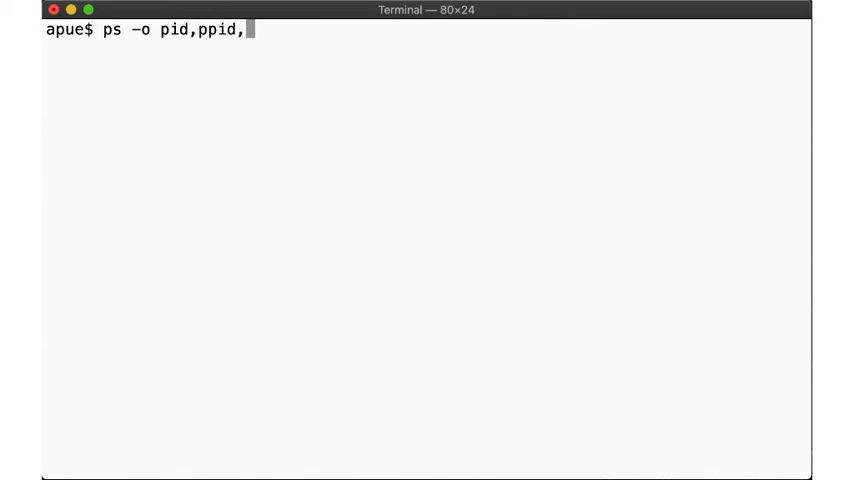
key(Return)
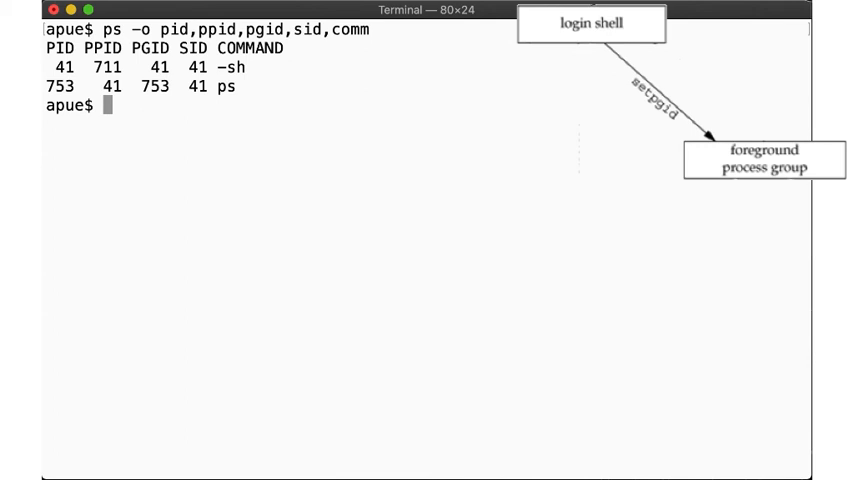
text(echo $?)
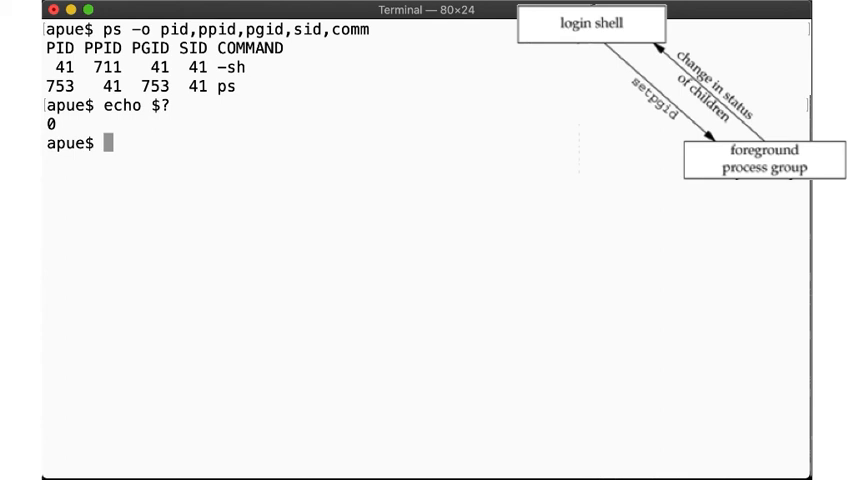
- Start /bin/sleep 10 & and rerun the ps listing showing it in process group 894
text(/bin/sleep 10 &)
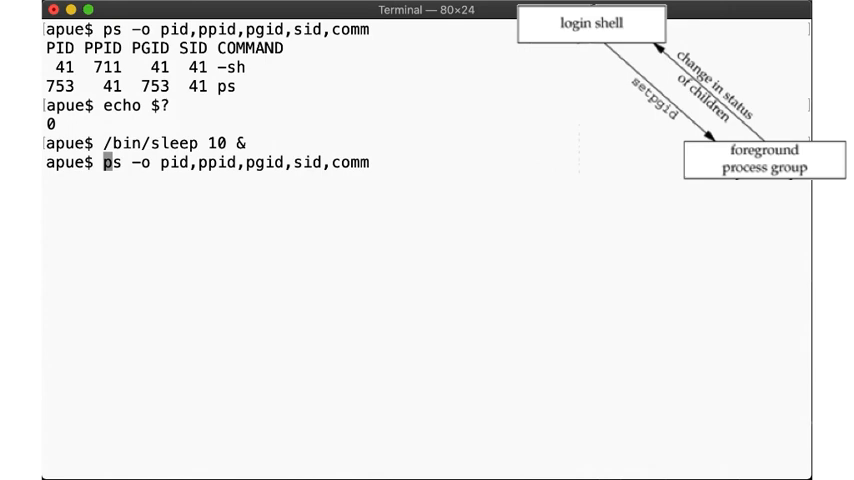
key(Return)
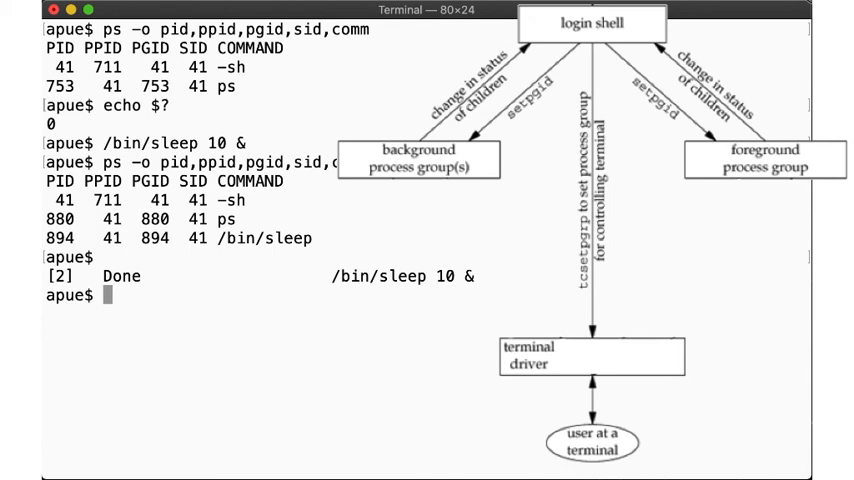
- Write two lines into file with cat >file, then feed lines like 'Same here.' to cat >/dev/null
text(cat >/dev/nu)
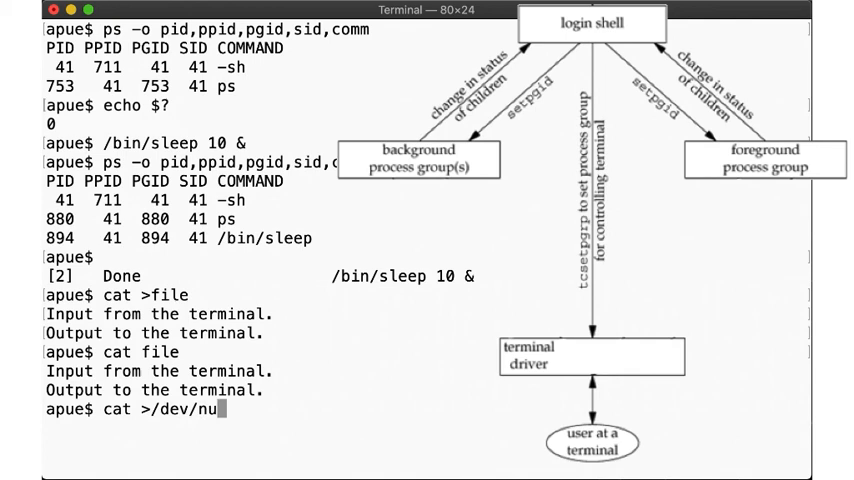
text(Same here.)
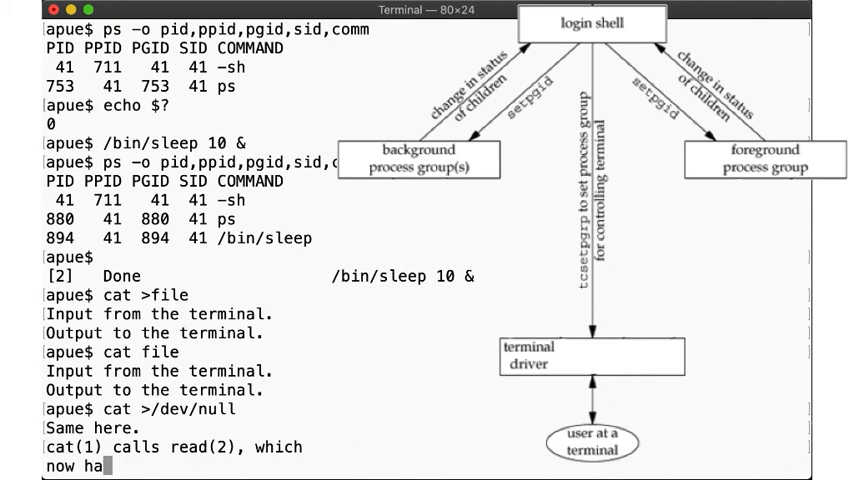
- Run cat file & as a background job that prints its two lines and reports Done
scroll(down, 3)
text(cat file &)
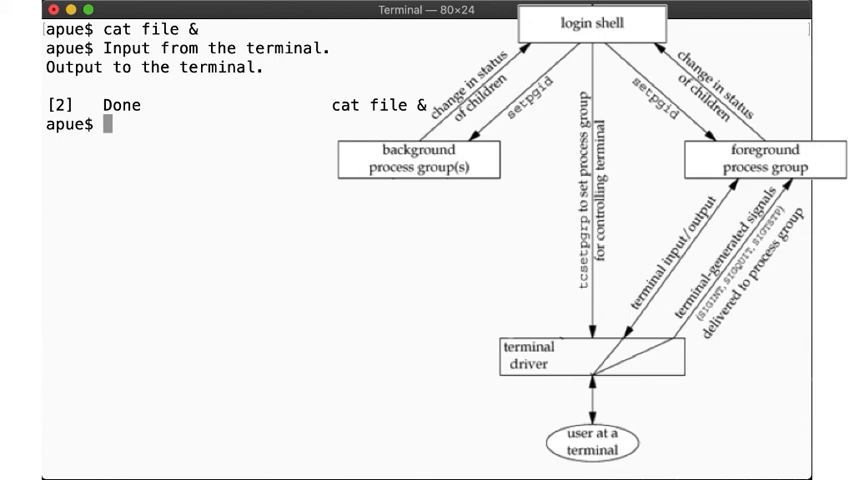
- Enable stty tostop so the background cat file job stops on tty output, then bring it to fg
text(st)
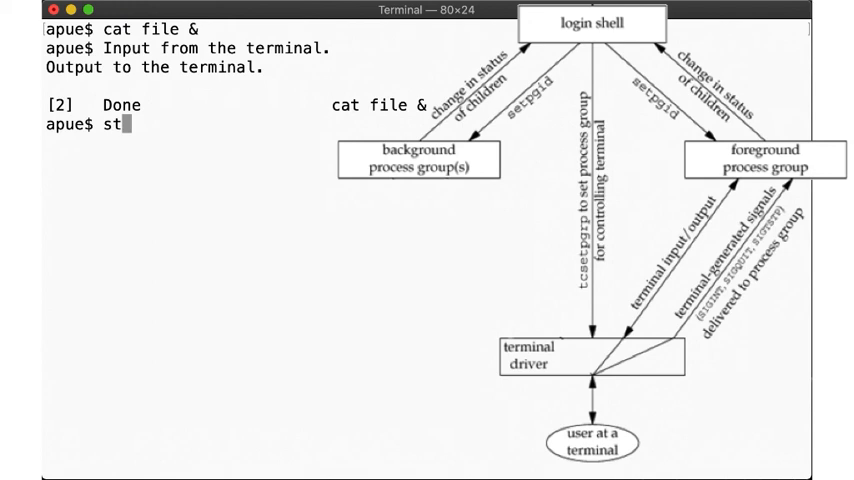
text(stty tostop)
text(cat fi)
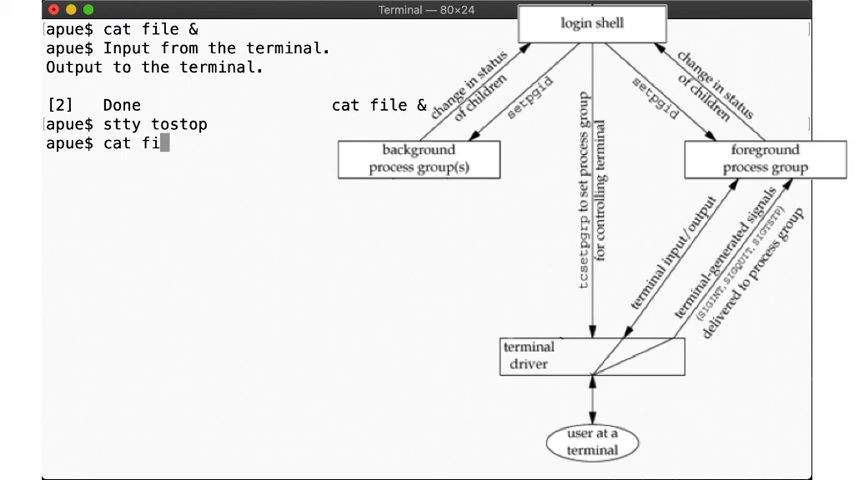
text(le &)
key(Return)
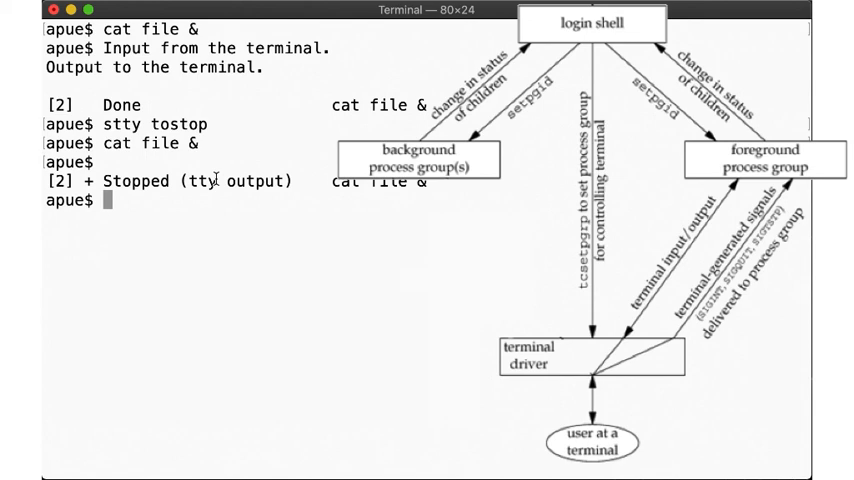
text(fg)
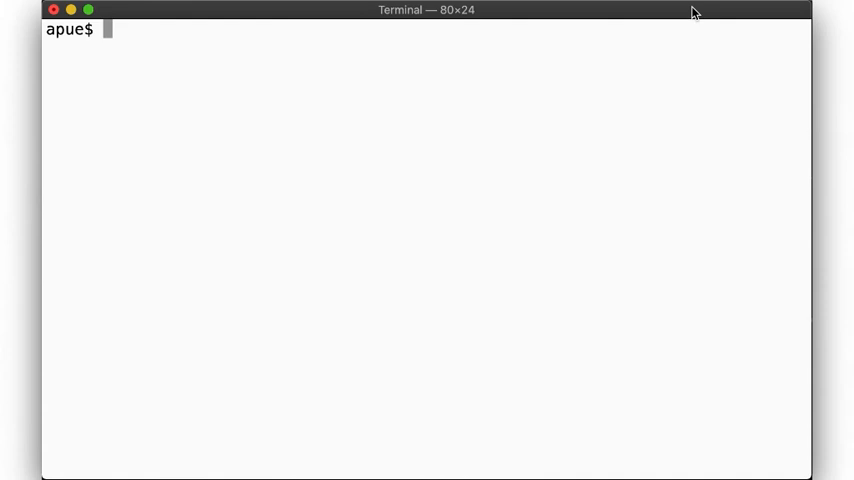
- Launch the proc1 | proc2 & pipeline as background job 1 and list it with jobs -l
text(proc1)
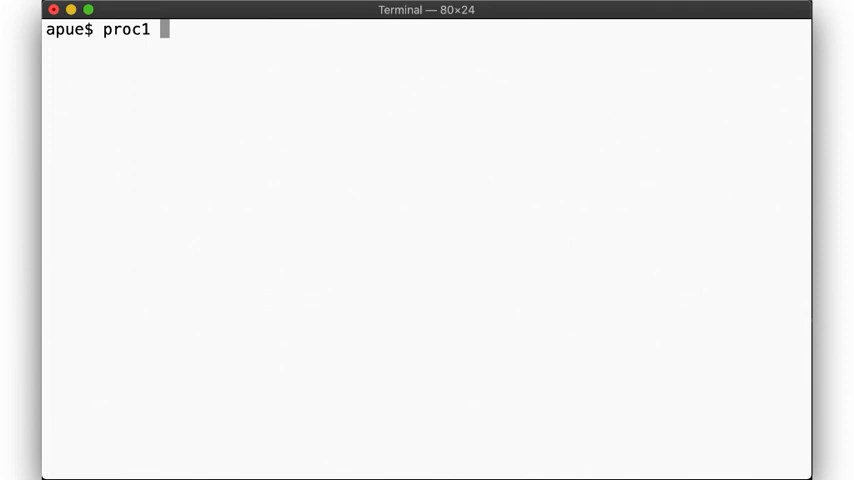
text(| proc2 &)
text(vim ~/01/s)
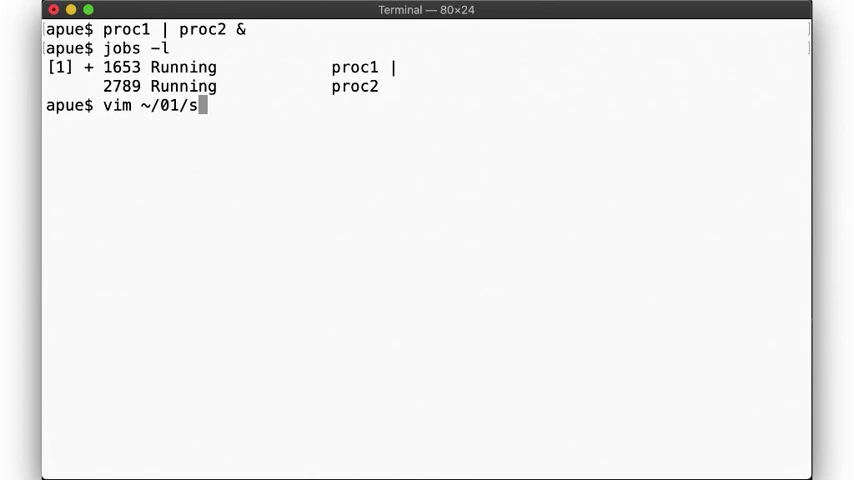
- Start vim on ~/01/simple-cat.c and suspend it with Ctrl-Z as stopped job 2
key(Return)
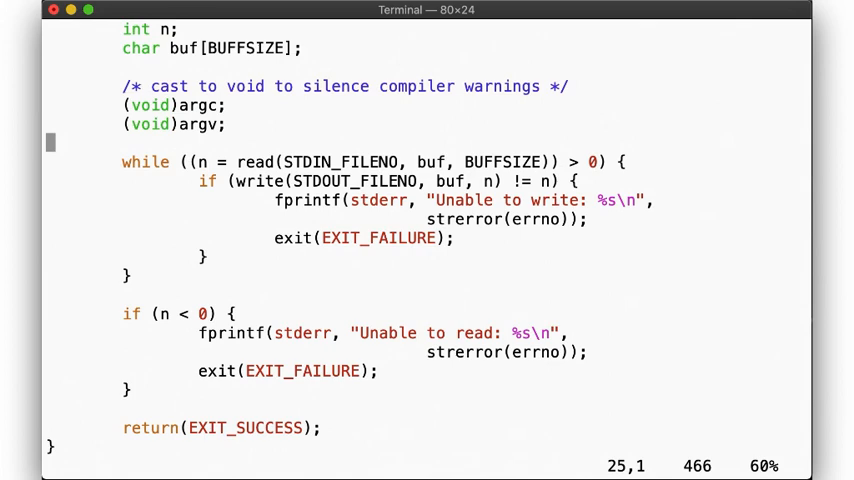
key(ctrl+z)
text(cc ~/01/simple-cat.c)
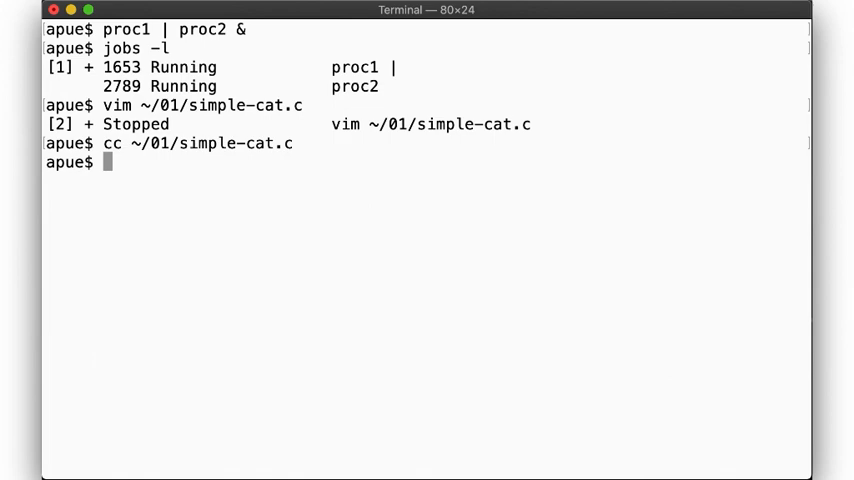
- Run the three-stage ./a.out pipeline from /dev/zero to /dev/null and suspend it as job 3
text(./a.out </dev/zero |)
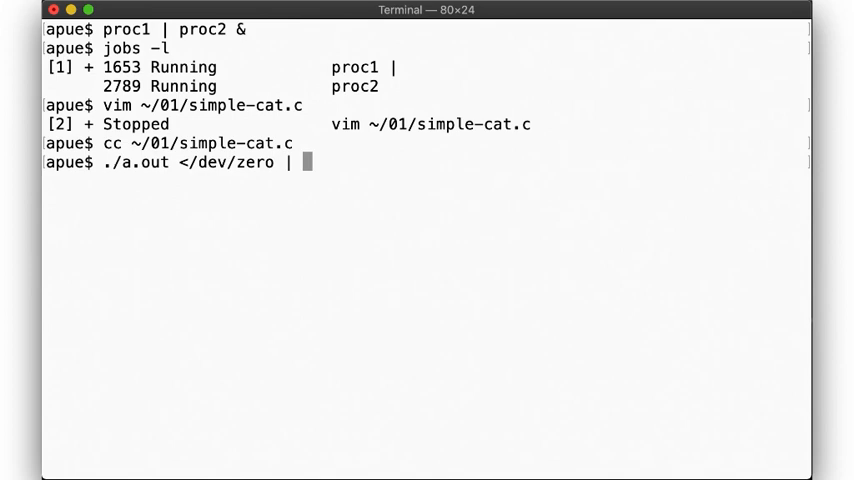
text(./a.out | ./a.out >/dev/null)
text(jobs -l)
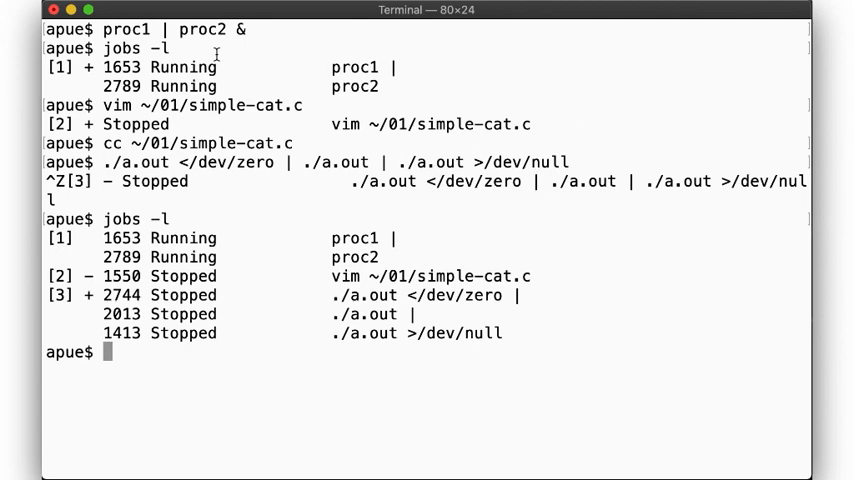
mouse_move(178, 332)
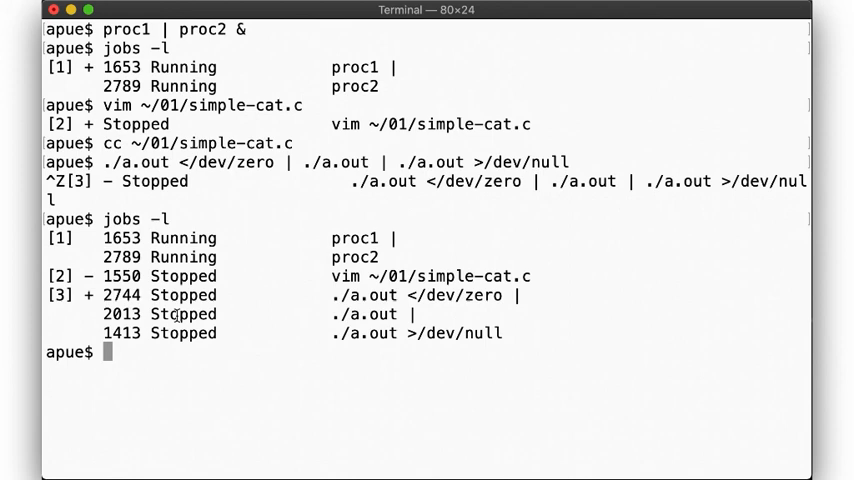
- Resume job 3's pipeline in the background with bg %3
text(bg %3)
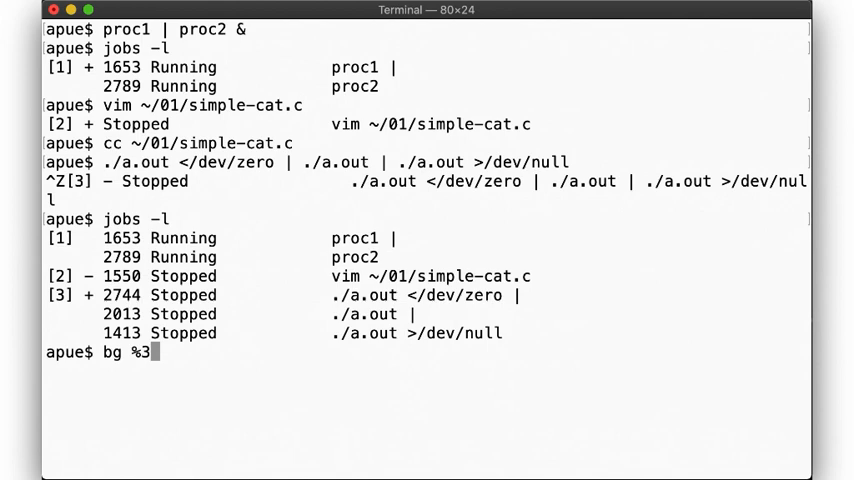
key(Return)
text(jobs -l)
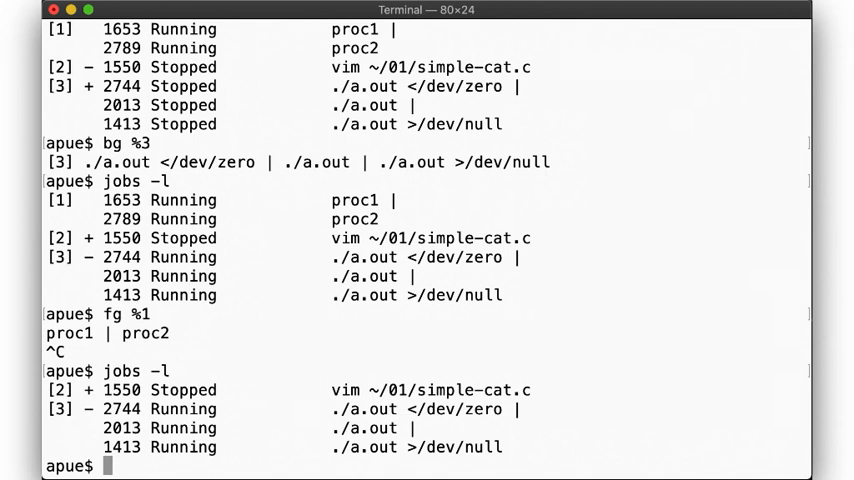
- Stop process 2013 with kill -TSTP, continue it with kill -CONT, and begin kill 2013
text(kill -TSTP 2013)
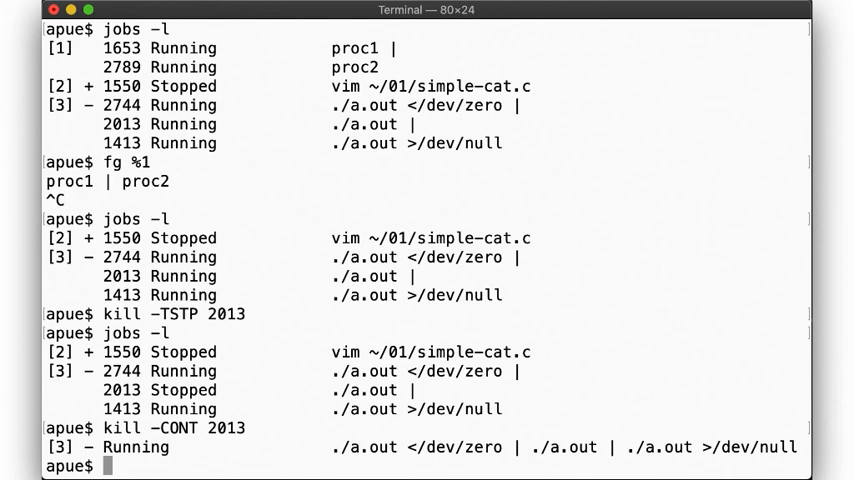
text(kill 2013)
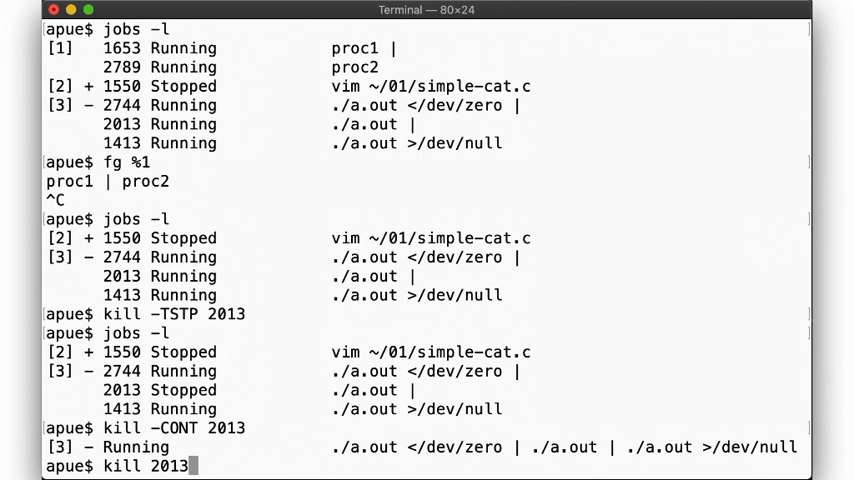